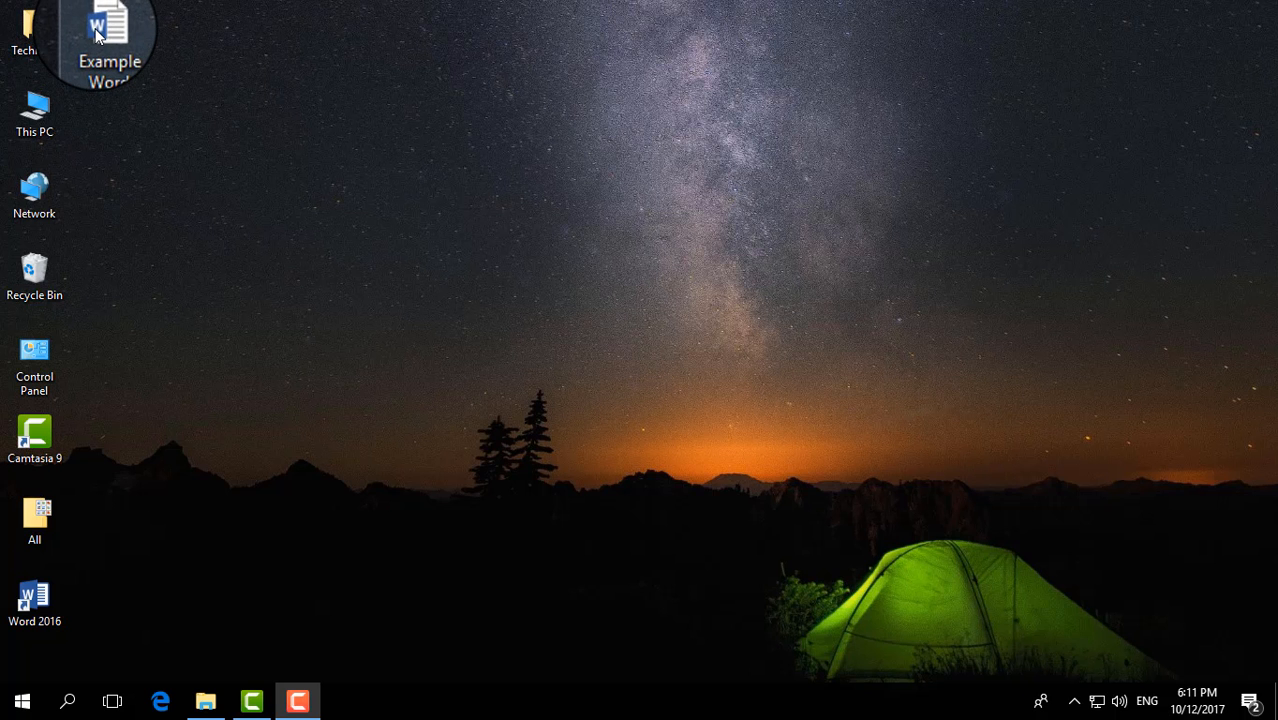
Step: Launch the Example Word file from the desktop into Word
double_click(110, 24)
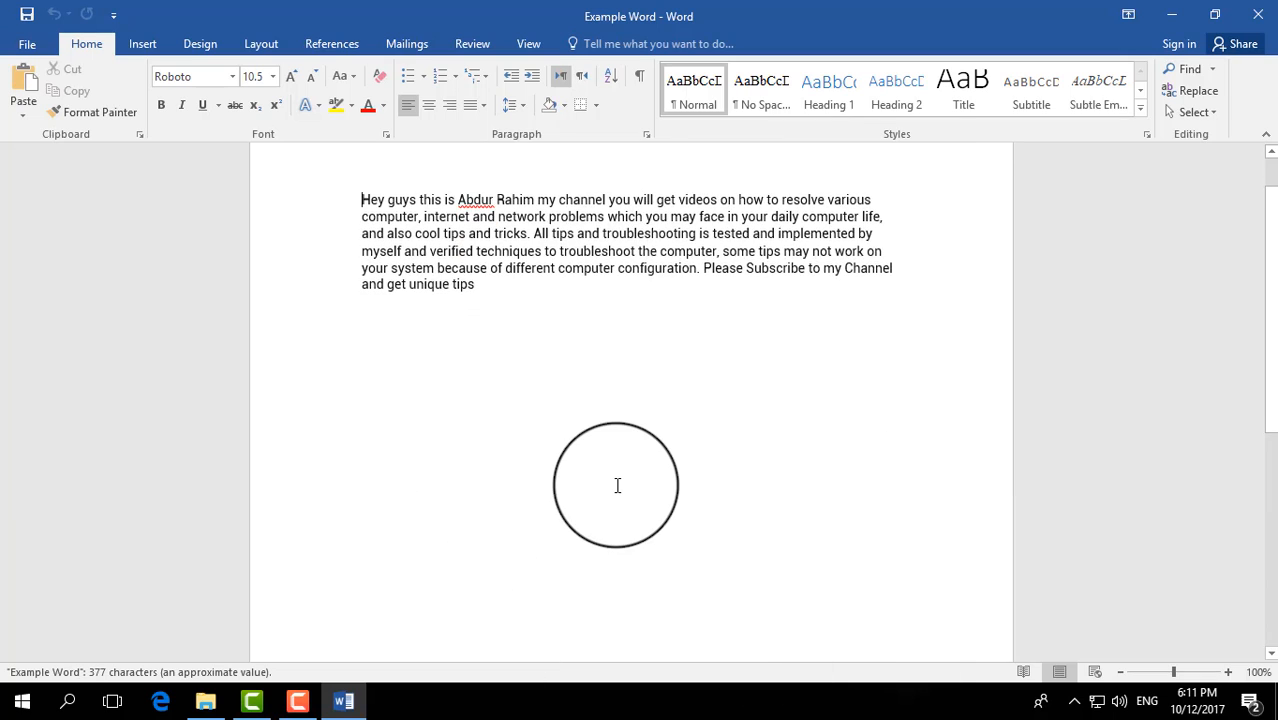
Step: Send the document as an email attachment via File > Share > Email, creating a new Outlook message
scroll("up", 3)
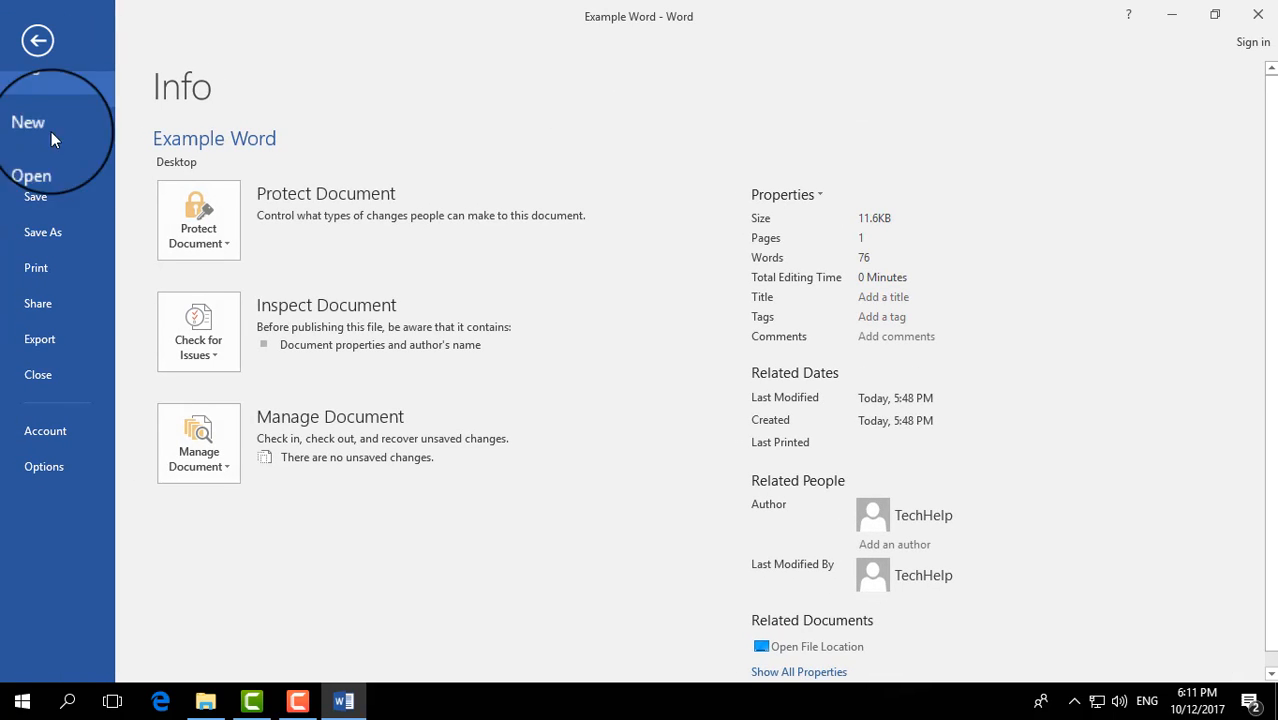
left_click(38, 304)
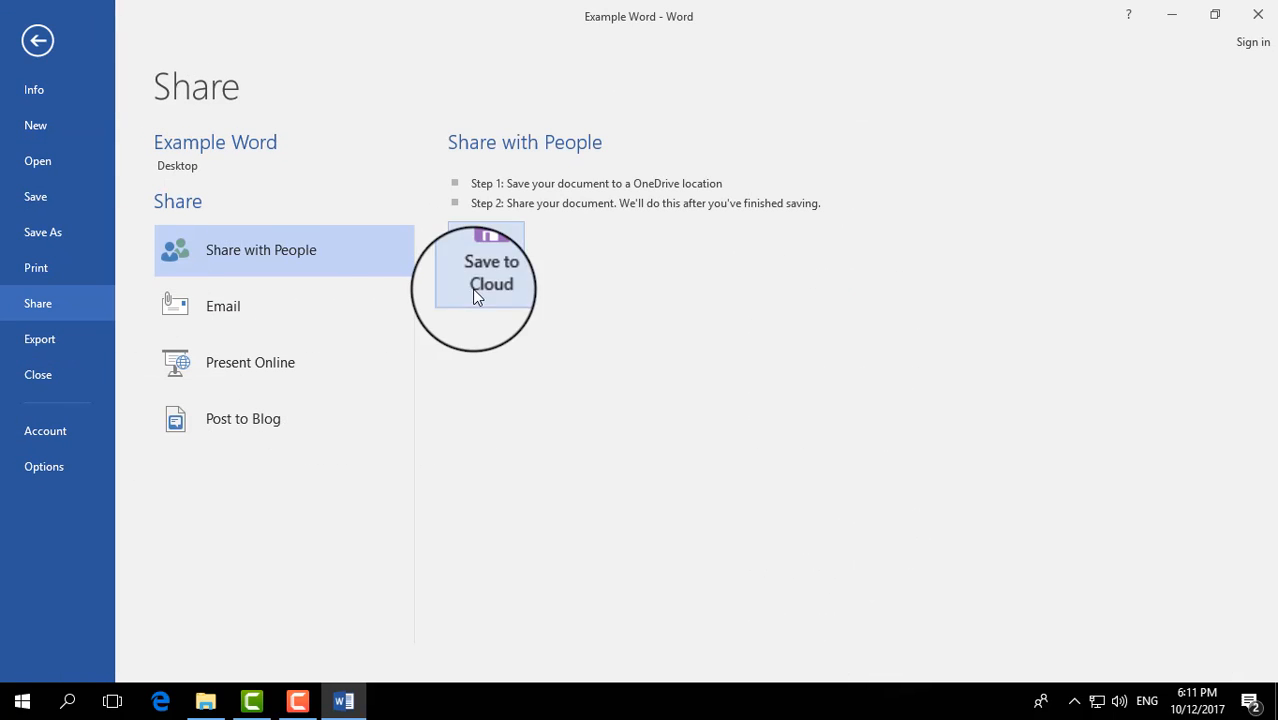
mouse_move(236, 304)
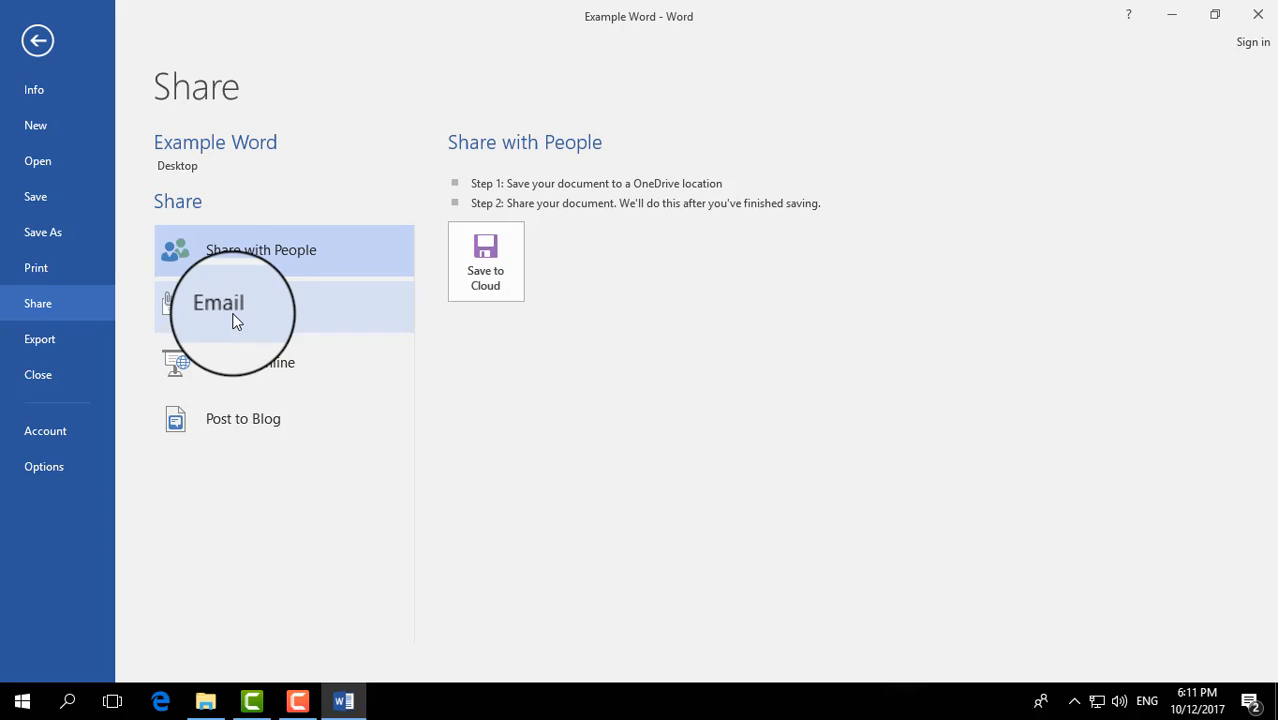
left_click(224, 304)
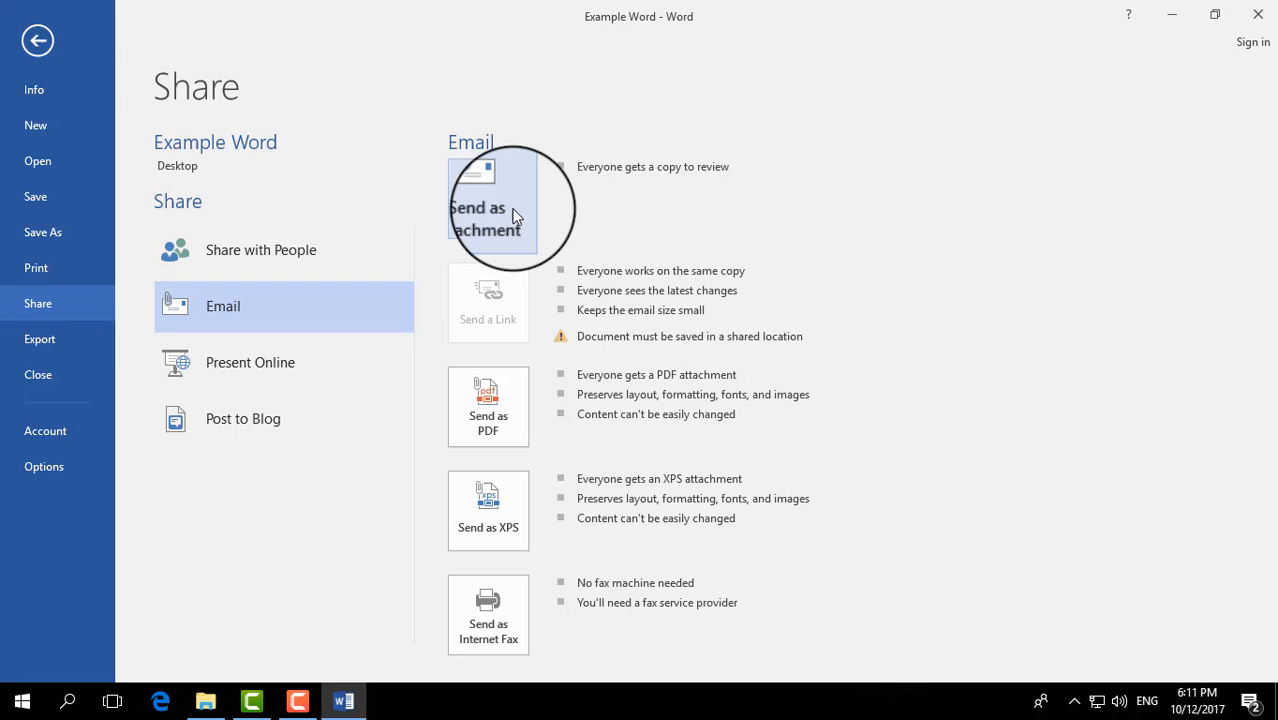
left_click(488, 208)
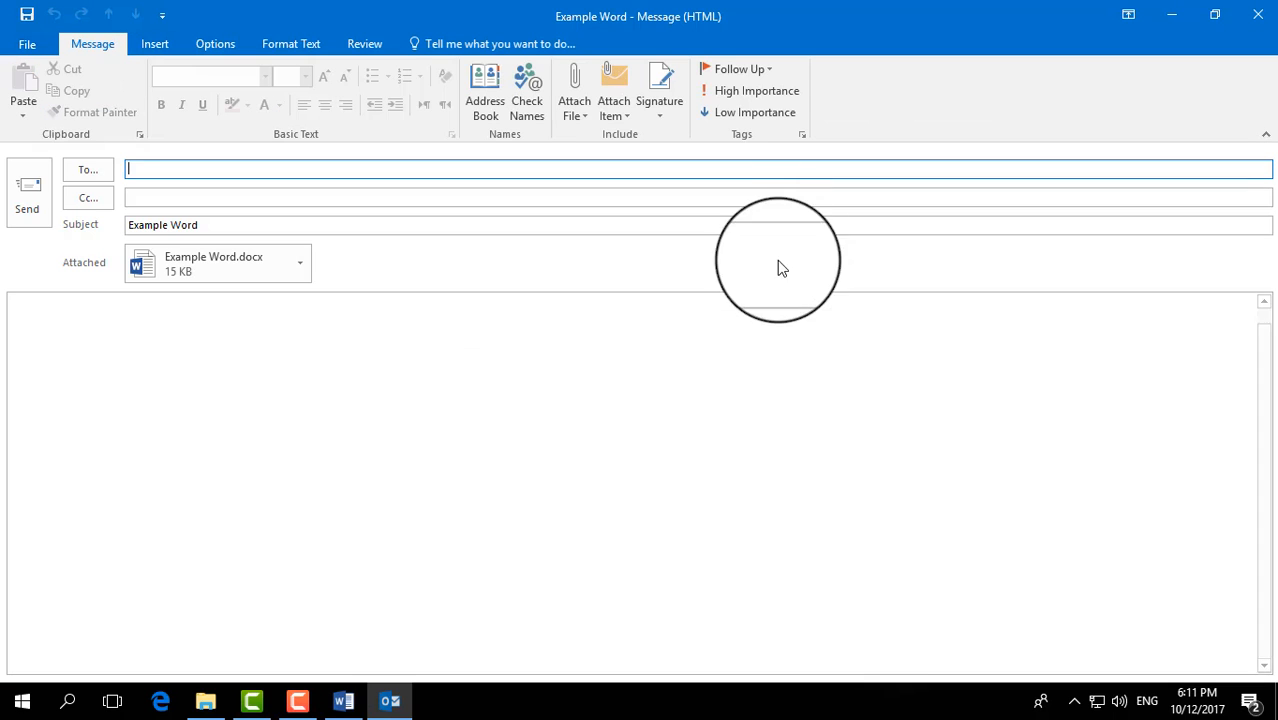
mouse_move(800, 286)
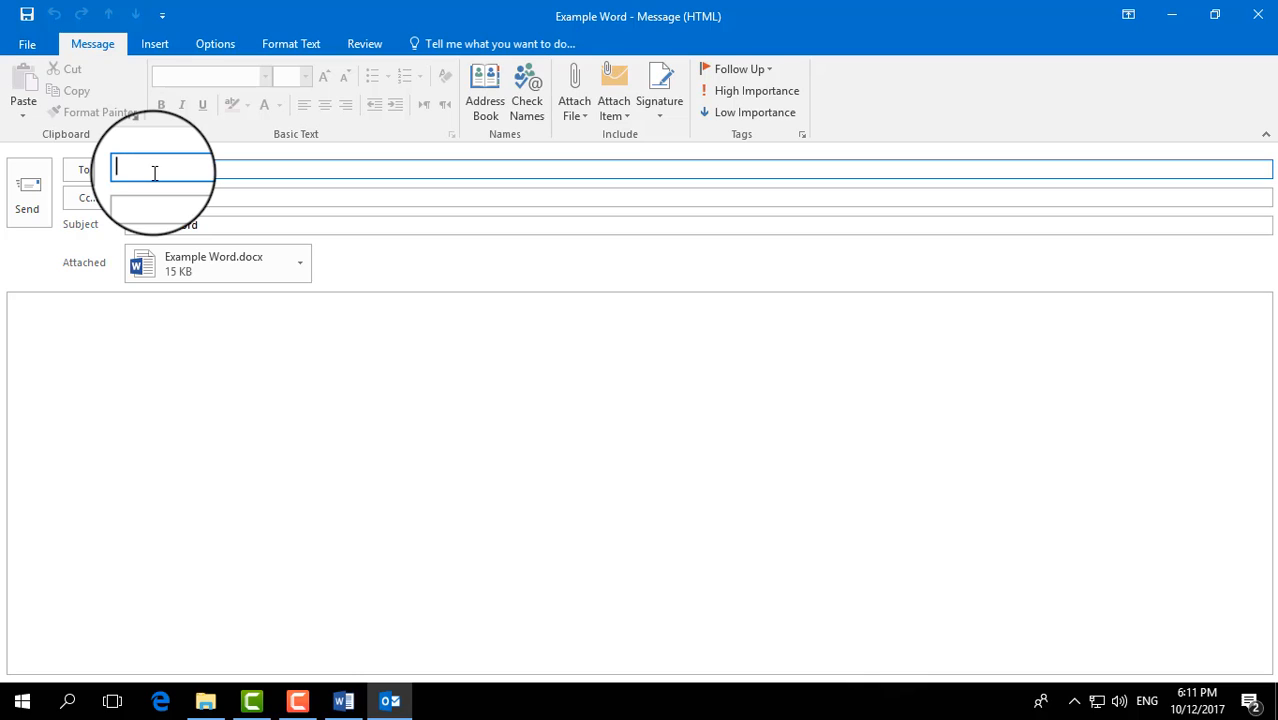
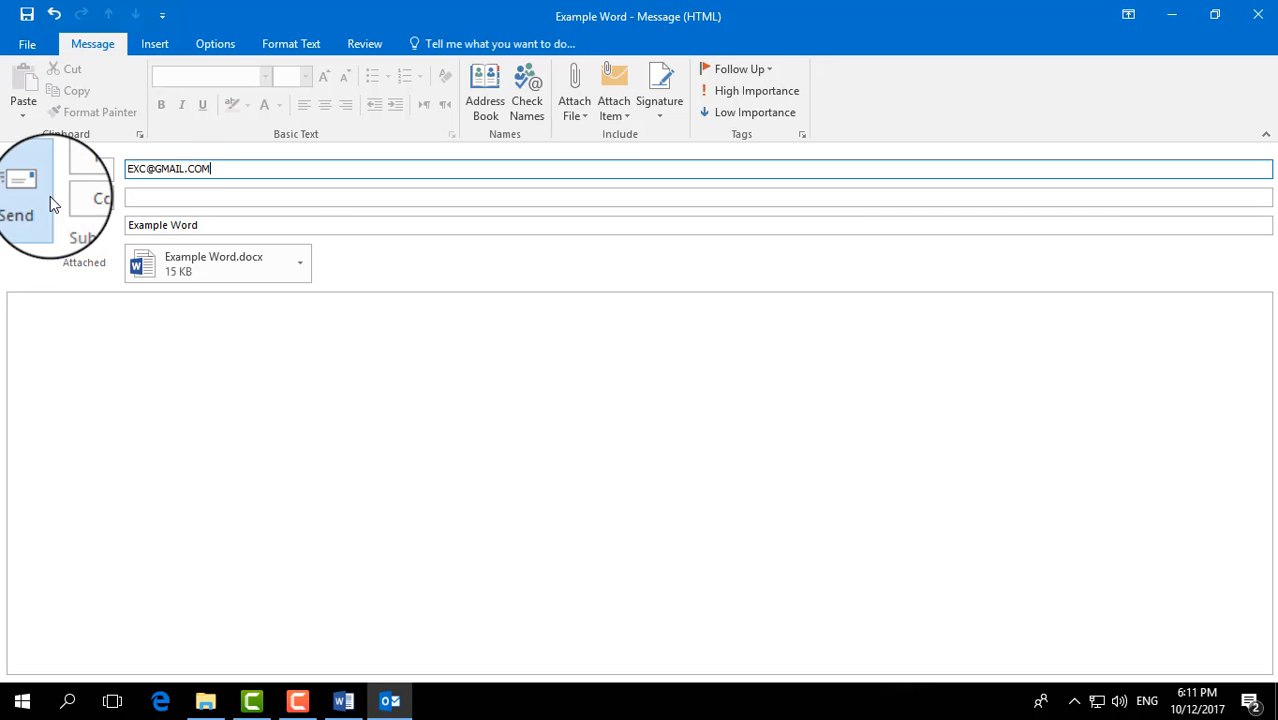
mouse_move(478, 378)
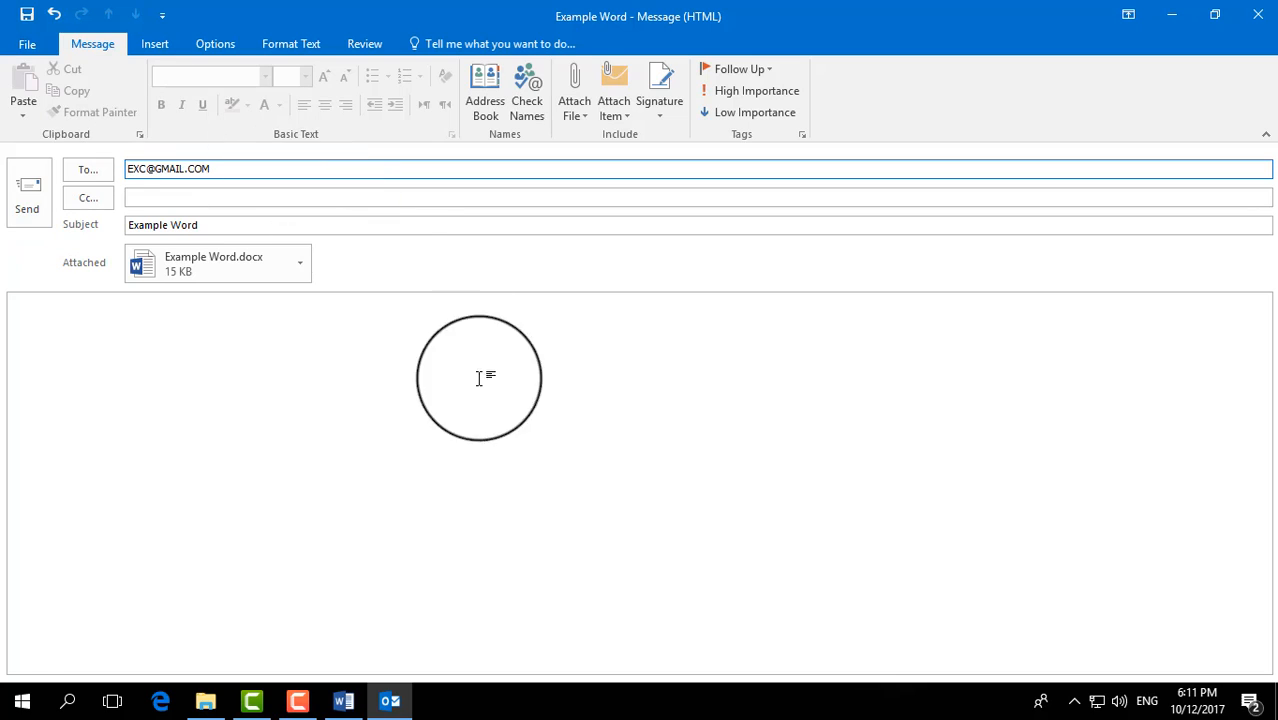
mouse_move(468, 516)
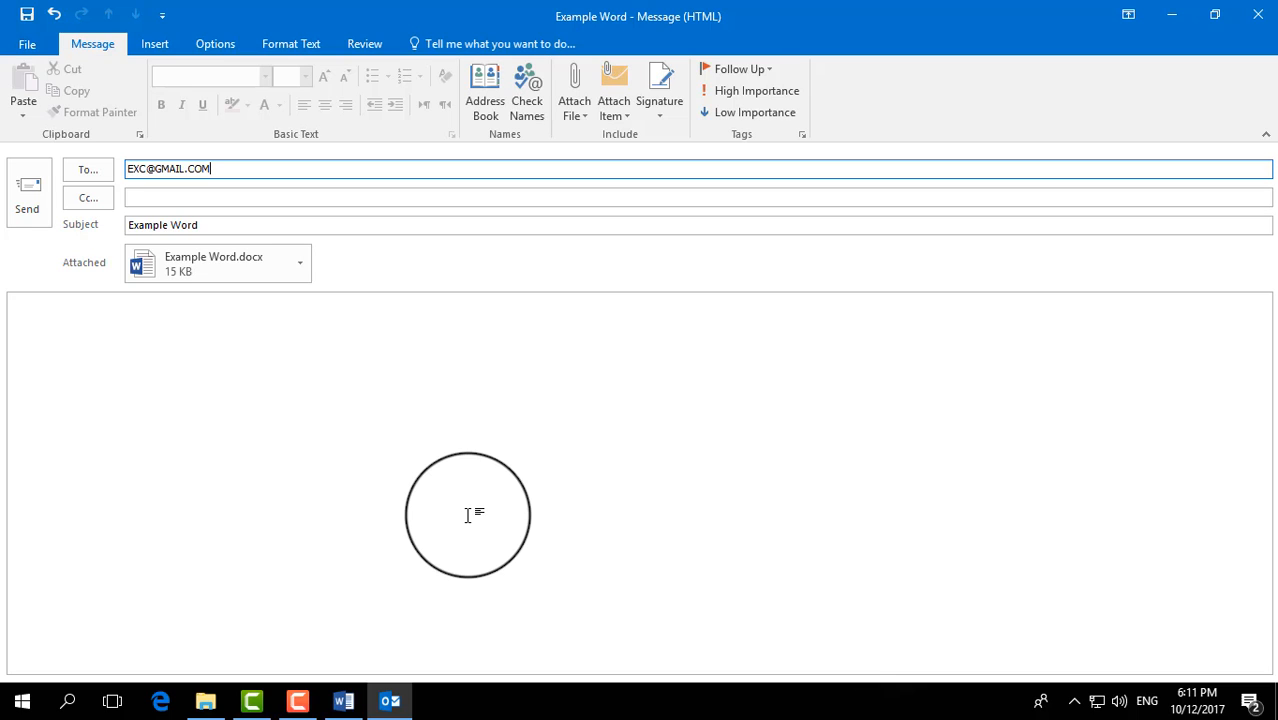
mouse_move(546, 690)
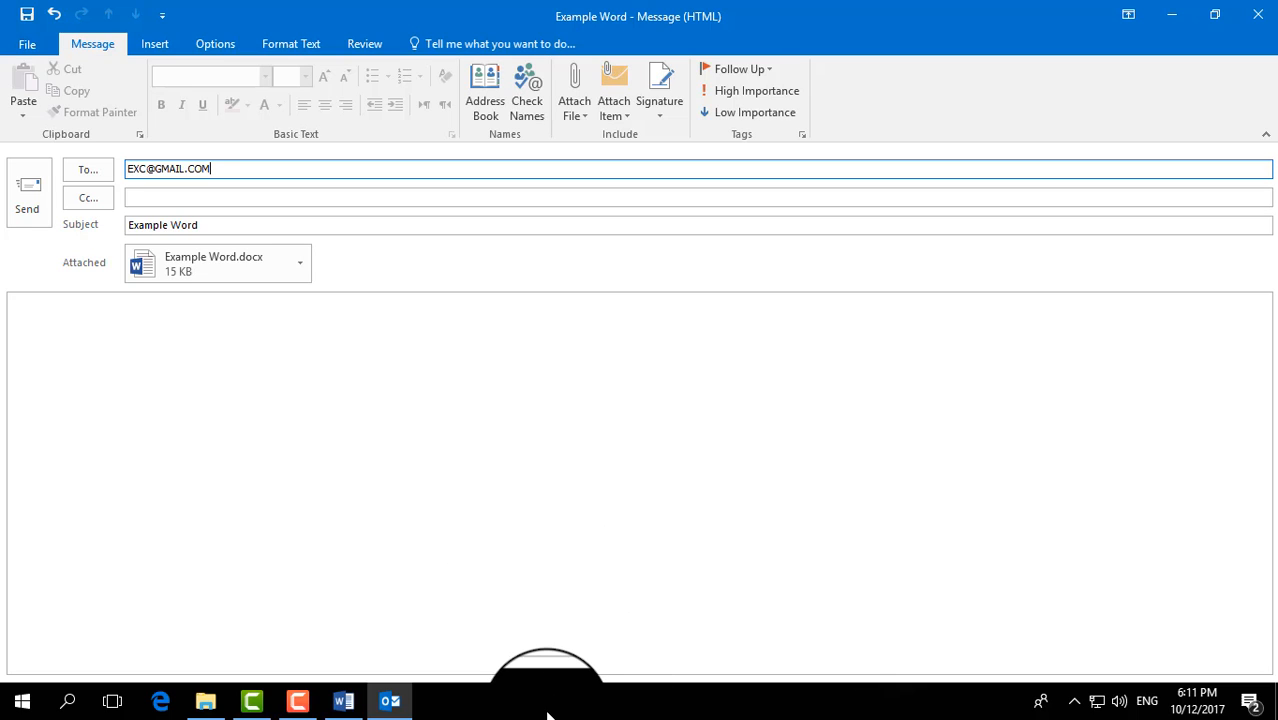